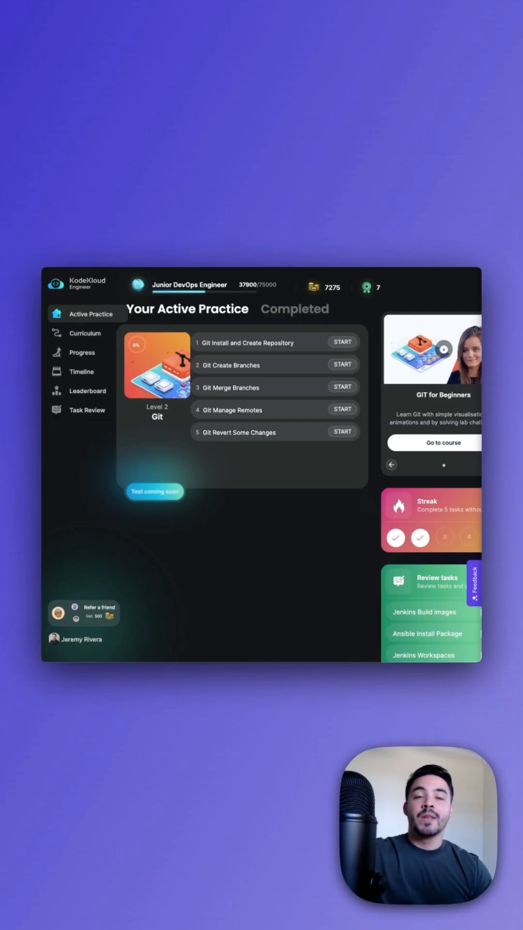
{"action": "mouse_move", "coordinate": [366, 508]}
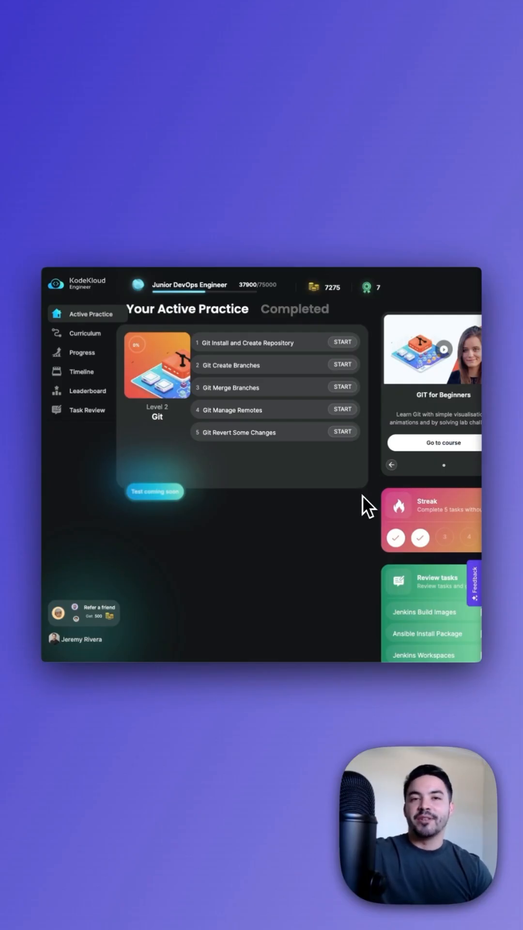
- Start the 'Git Install and Create Repository' practice task from Active Practice
{"action": "left_click", "coordinate": [342, 341]}
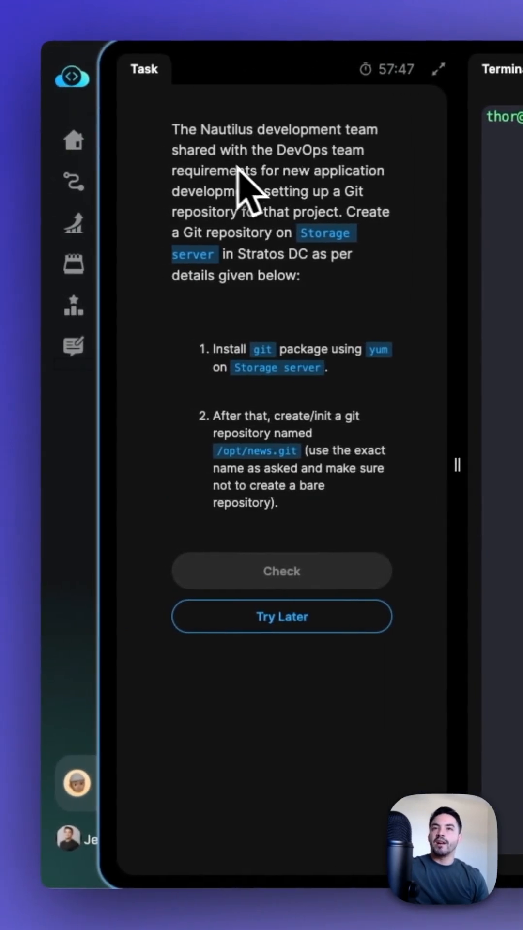
{"action": "mouse_move", "coordinate": [305, 232]}
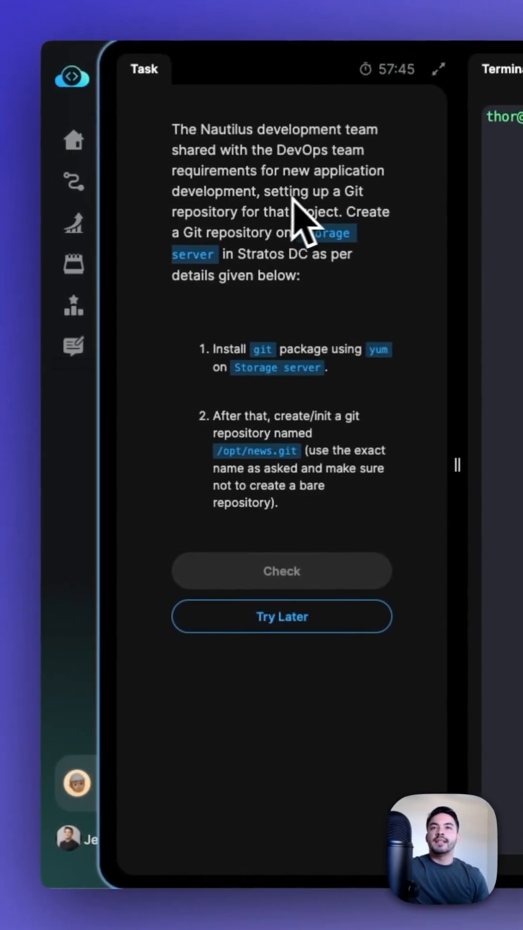
{"action": "mouse_move", "coordinate": [335, 255]}
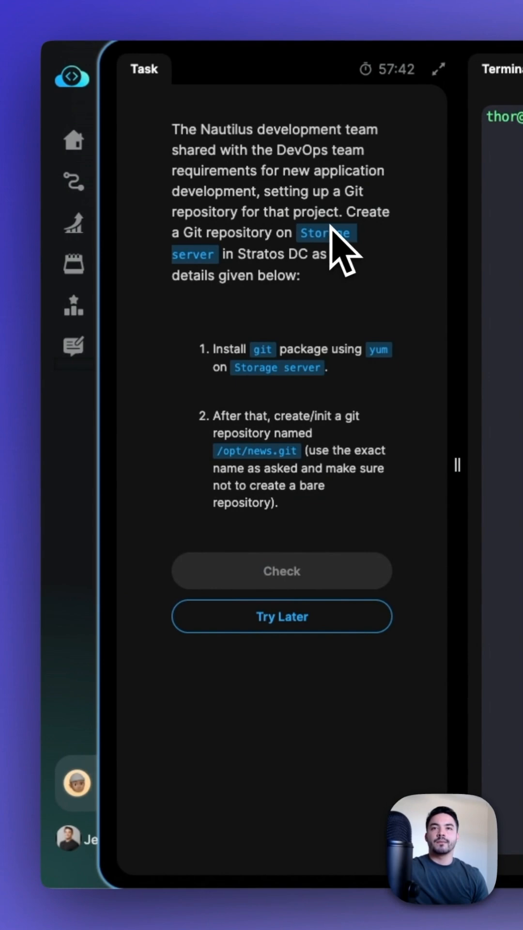
{"action": "mouse_move", "coordinate": [264, 290]}
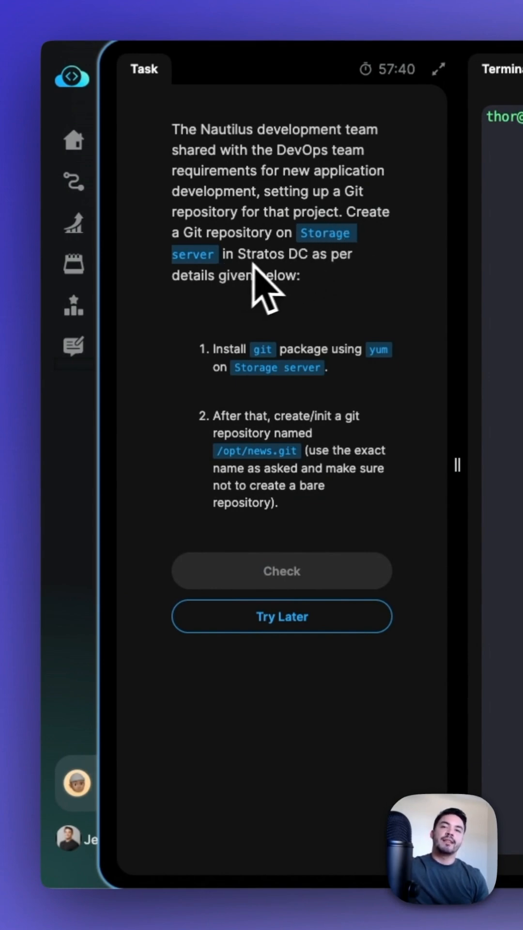
{"action": "mouse_move", "coordinate": [268, 315]}
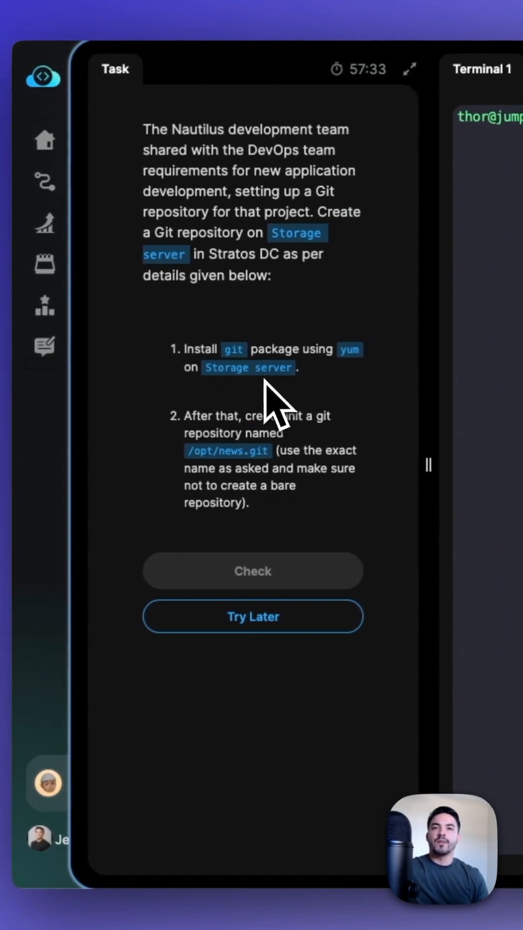
{"action": "mouse_move", "coordinate": [320, 445]}
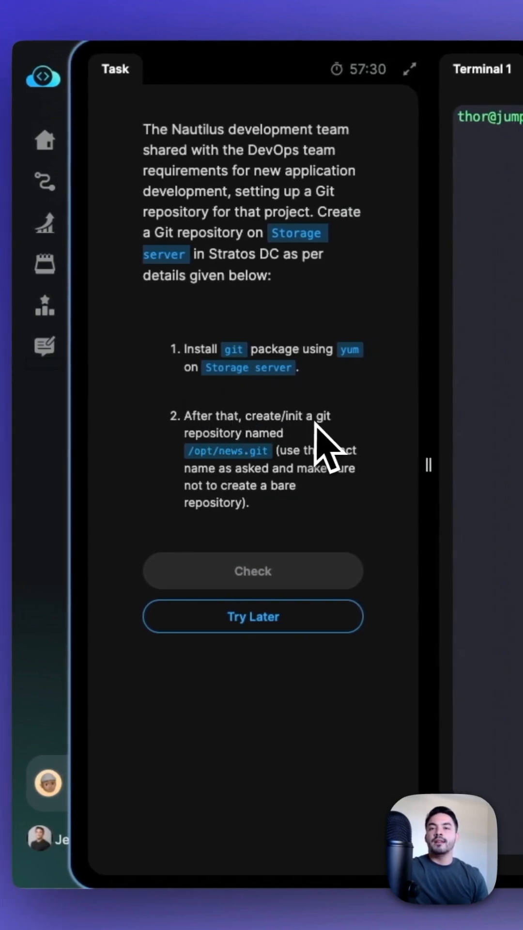
{"action": "mouse_move", "coordinate": [219, 492]}
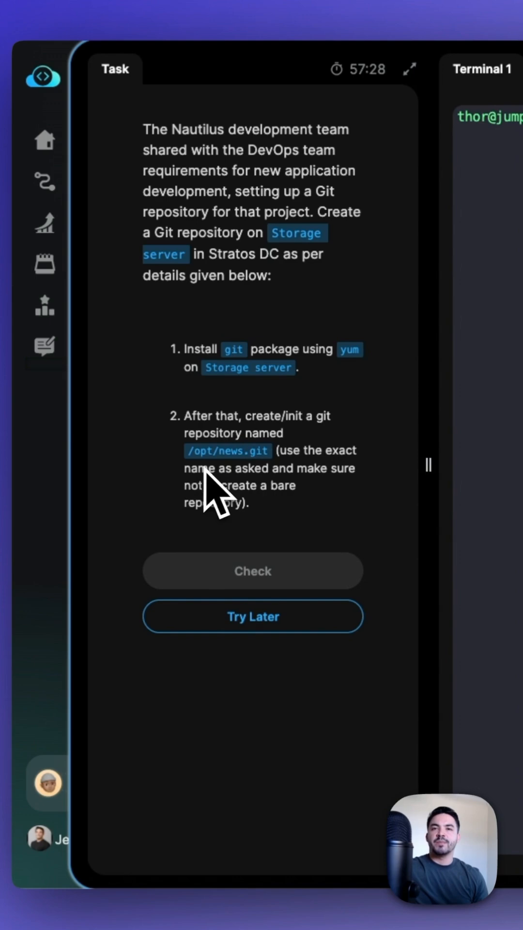
{"action": "mouse_move", "coordinate": [323, 465]}
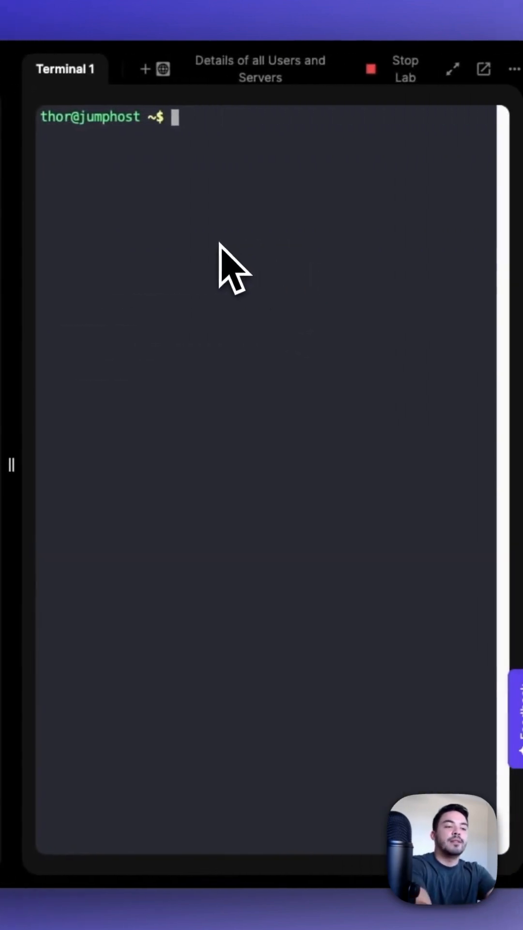
- SSH into storage server ststor01 as natasha from Terminal 1
{"action": "type", "text": "ssh natas"}
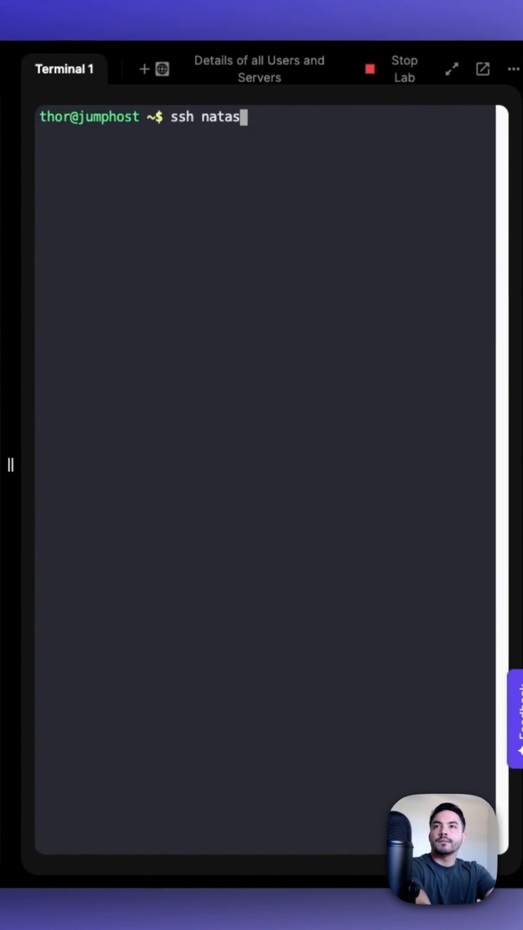
{"action": "type", "text": "ha@ststor"}
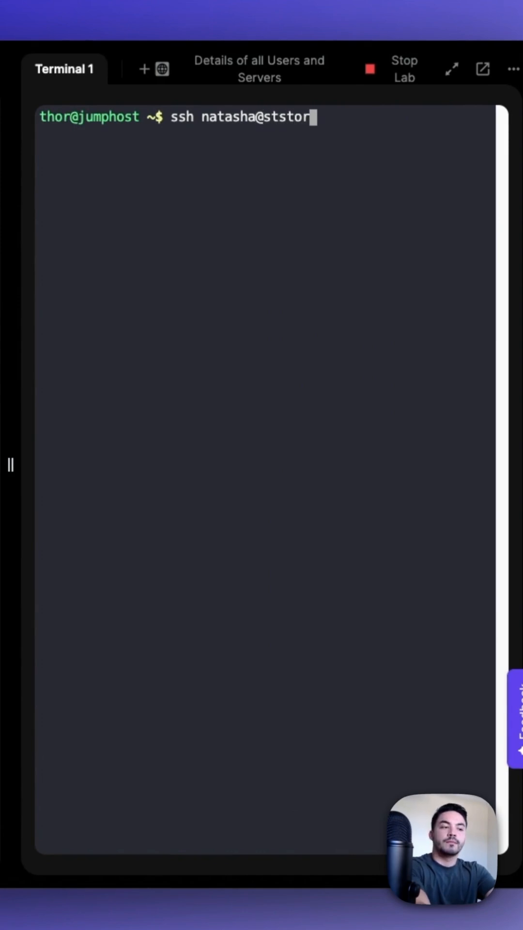
{"action": "type", "text": "01.stratos.xfusioncorp.com"}
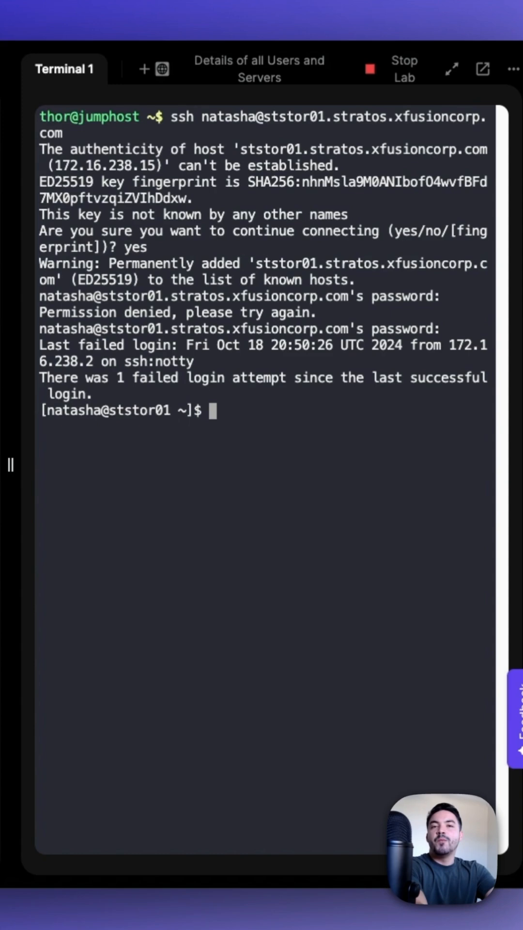
{"action": "type", "text": "sudo yum"}
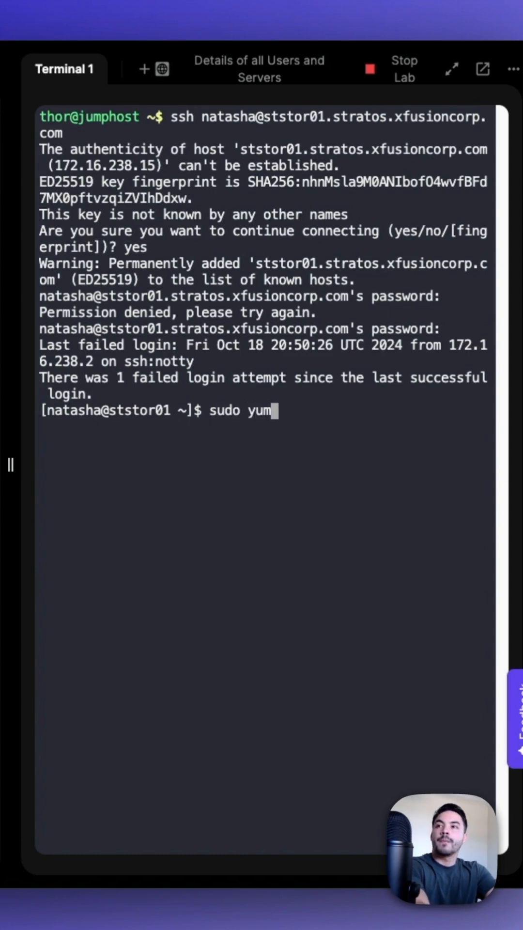
- Install git with 'sudo yum install git -y' until it reports Complete
{"action": "type", "text": "insr"}
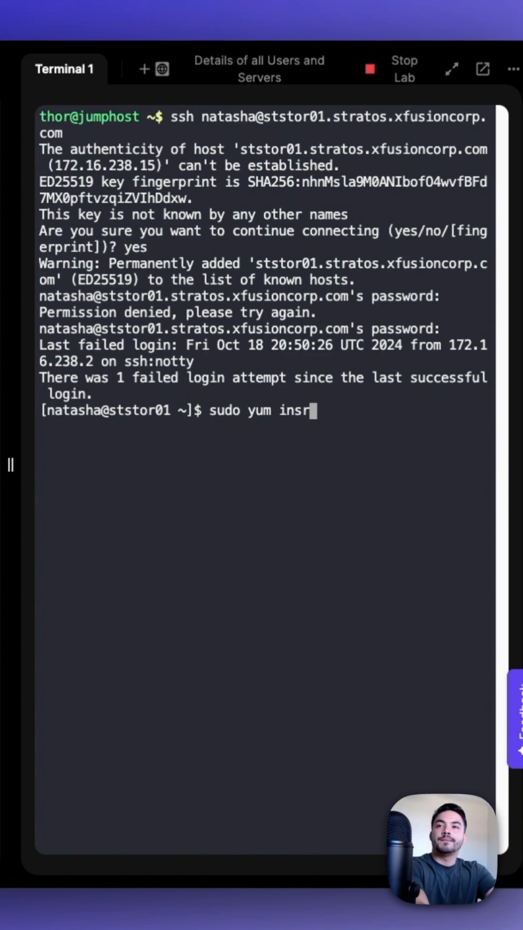
{"action": "type", "text": "tall"}
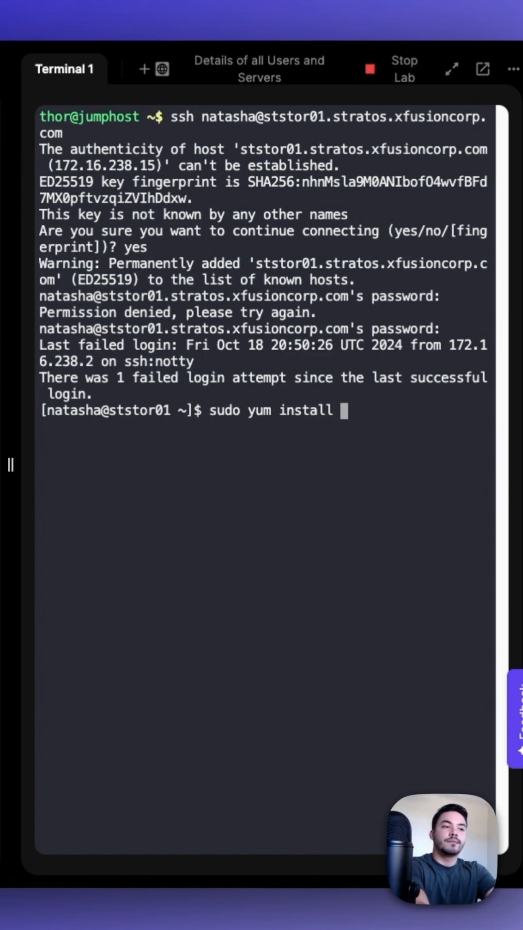
{"action": "type", "text": "git -y"}
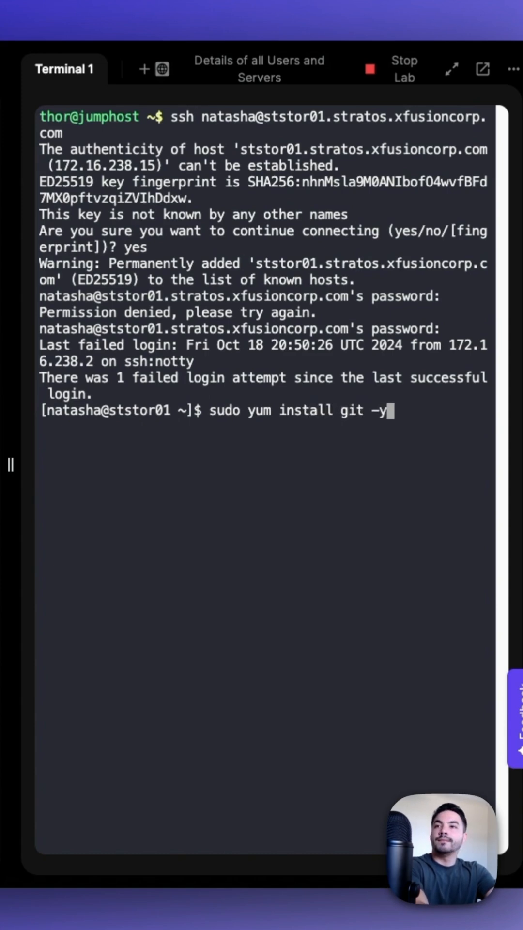
{"action": "key", "text": "Return"}
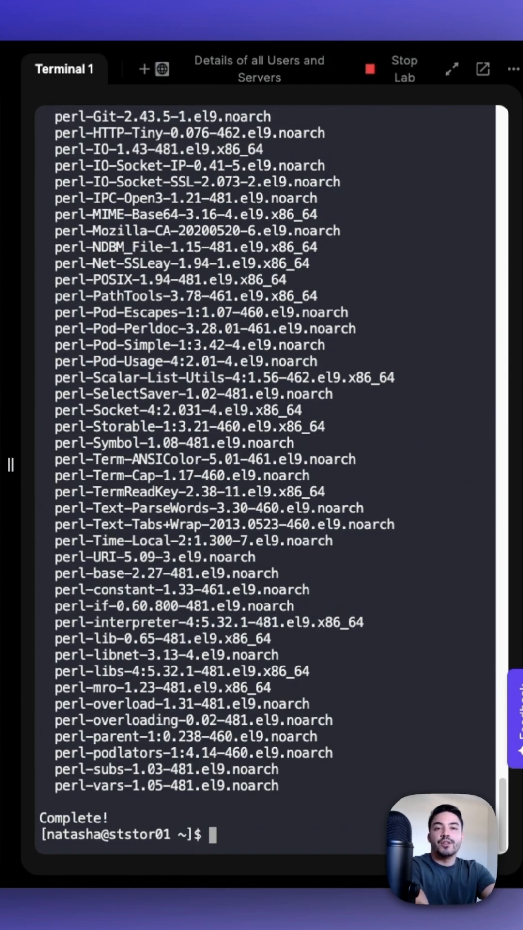
- Create the /opt/news.git directory with sudo mkdir
{"action": "type", "text": "s"}
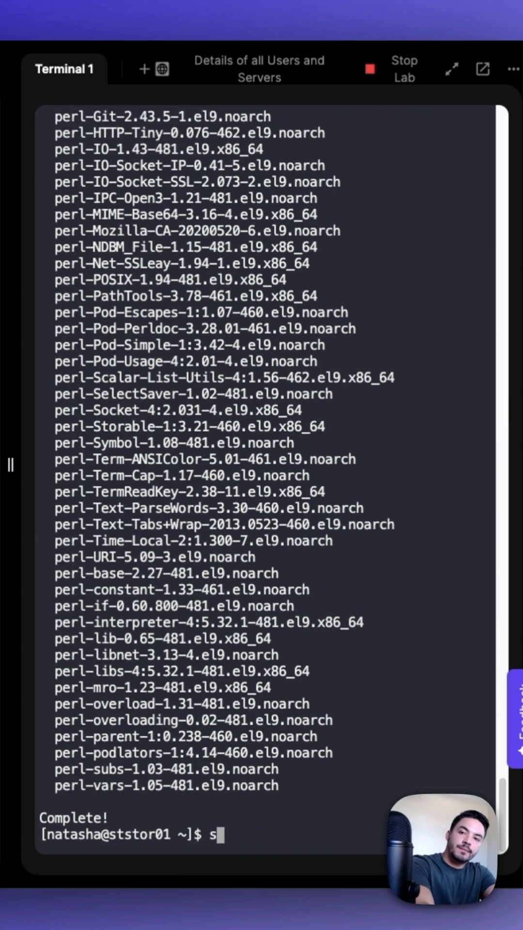
{"action": "type", "text": "udo"}
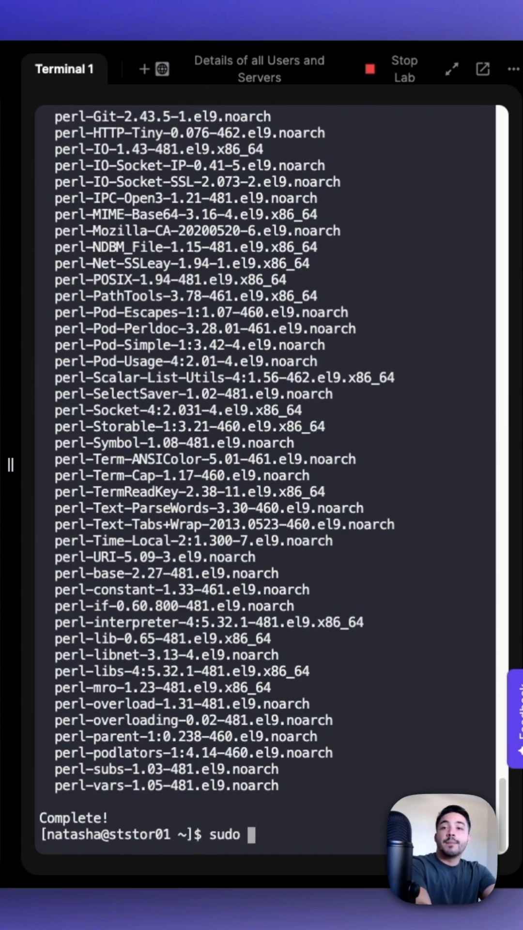
{"action": "type", "text": "m"}
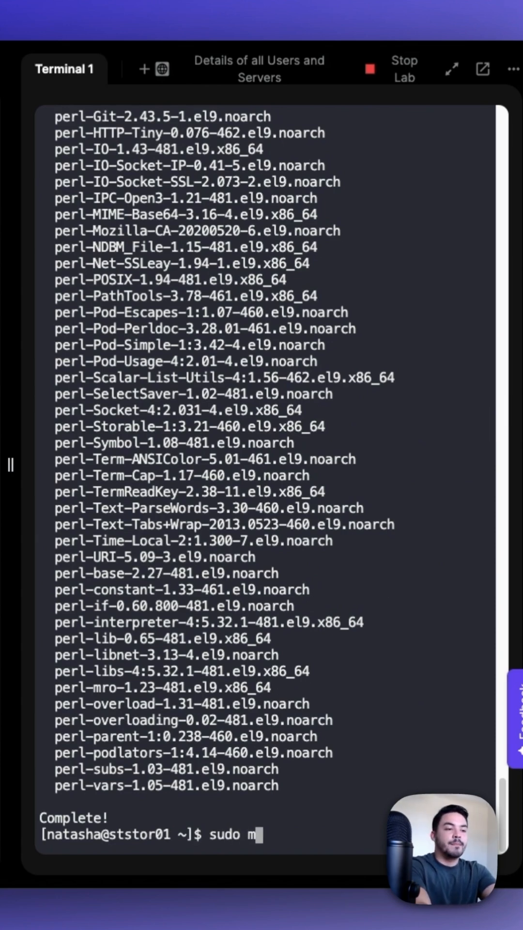
{"action": "type", "text": "kdir"}
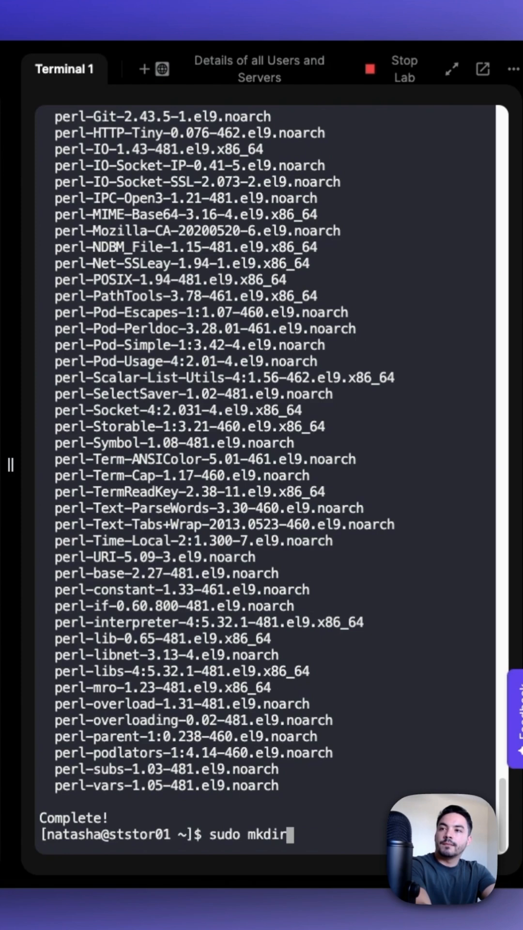
{"action": "type", "text": "/opt/"}
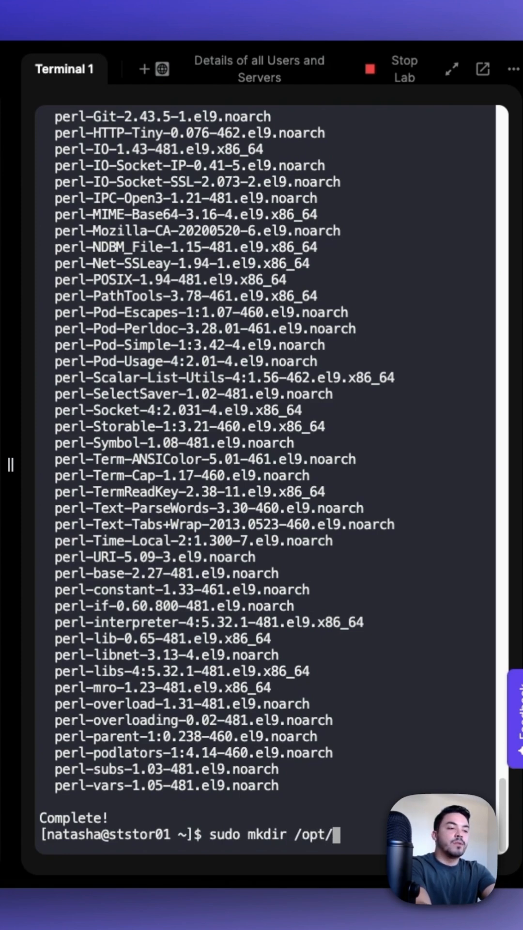
{"action": "type", "text": "new.g"}
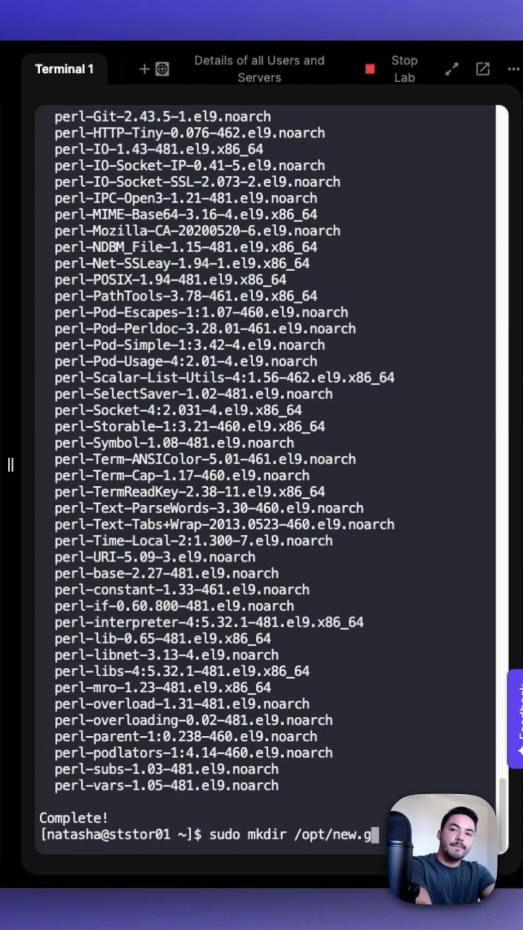
{"action": "key", "text": "Return"}
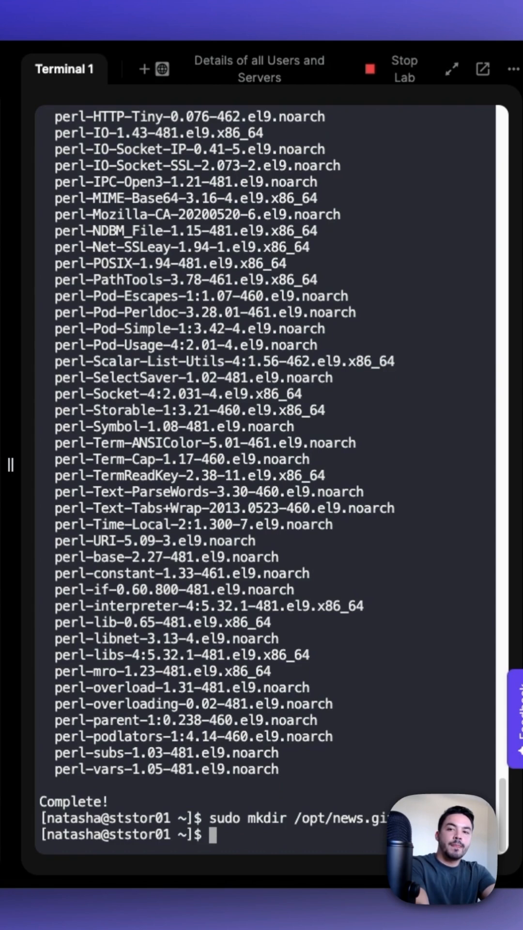
- Enter /opt/news.git and initialize an empty repository with sudo git init
{"action": "type", "text": "cd"}
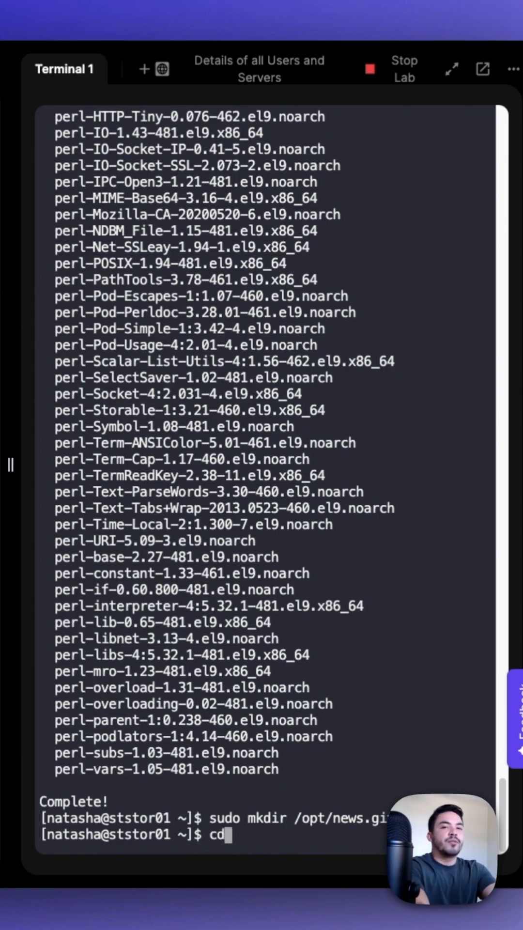
{"action": "type", "text": "/o"}
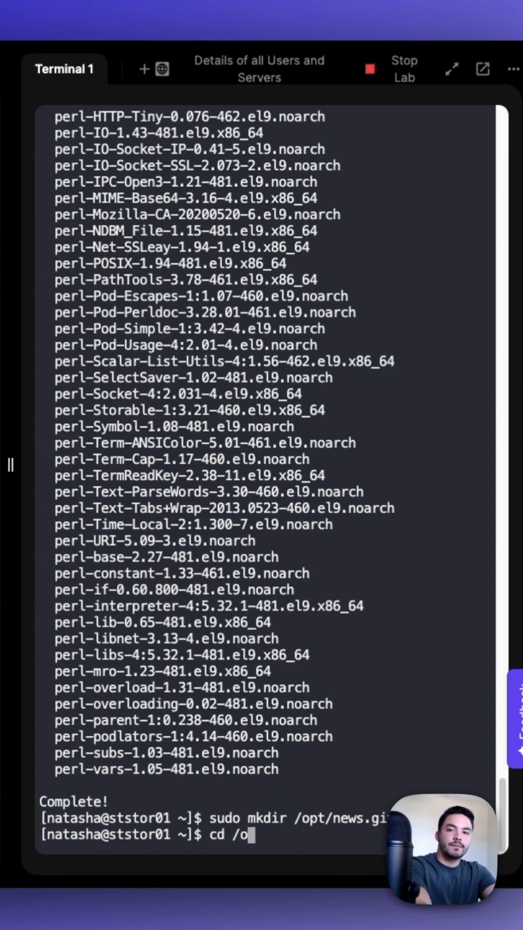
{"action": "key", "text": "Return"}
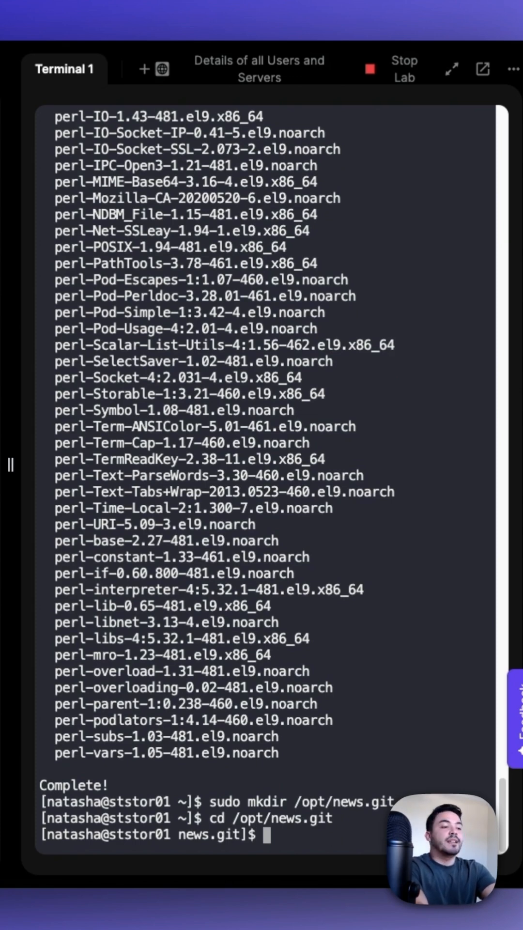
{"action": "type", "text": "sudo g"}
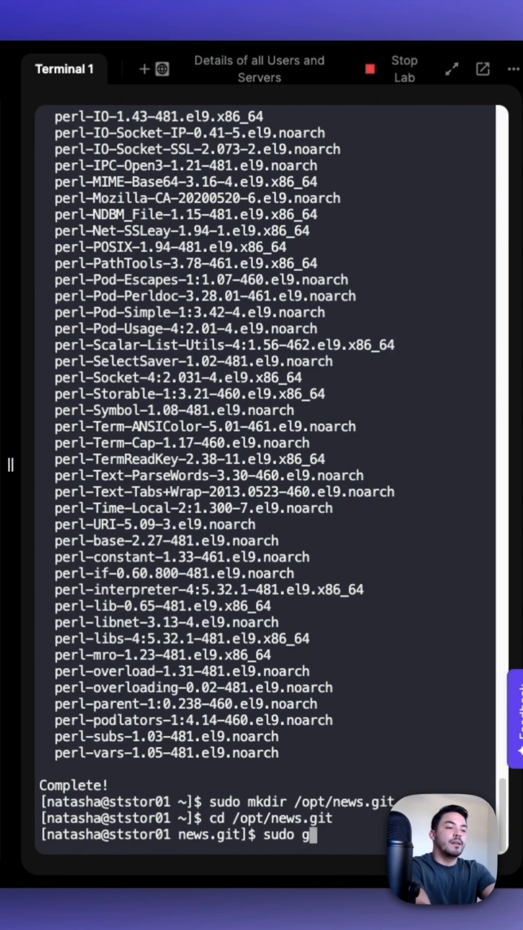
{"action": "key", "text": "Return"}
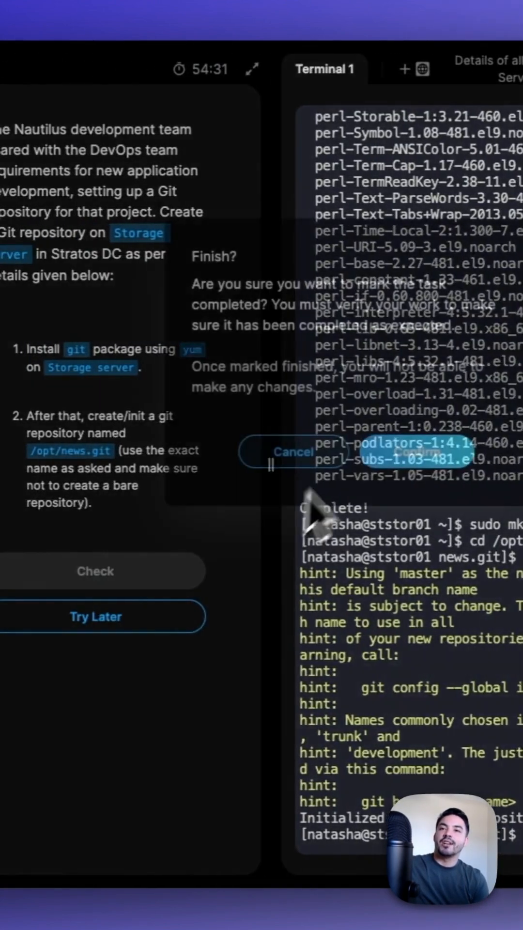
- Check the task and confirm it as finished in the Finish? dialog
{"action": "left_click", "coordinate": [293, 451]}
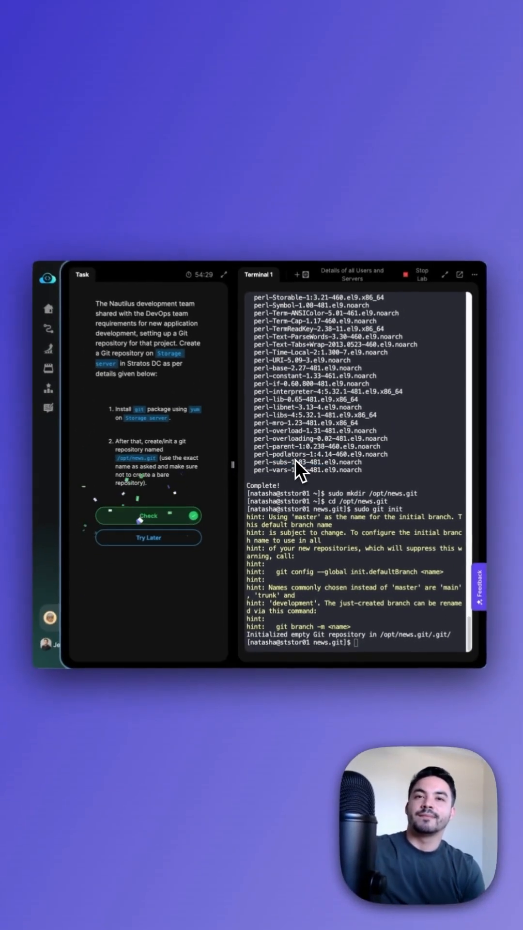
{"action": "left_click", "coordinate": [149, 515]}
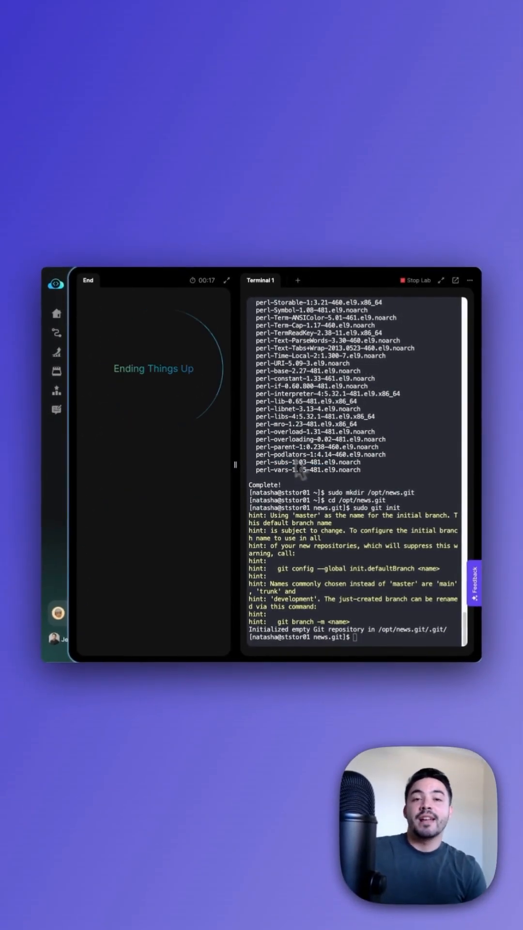